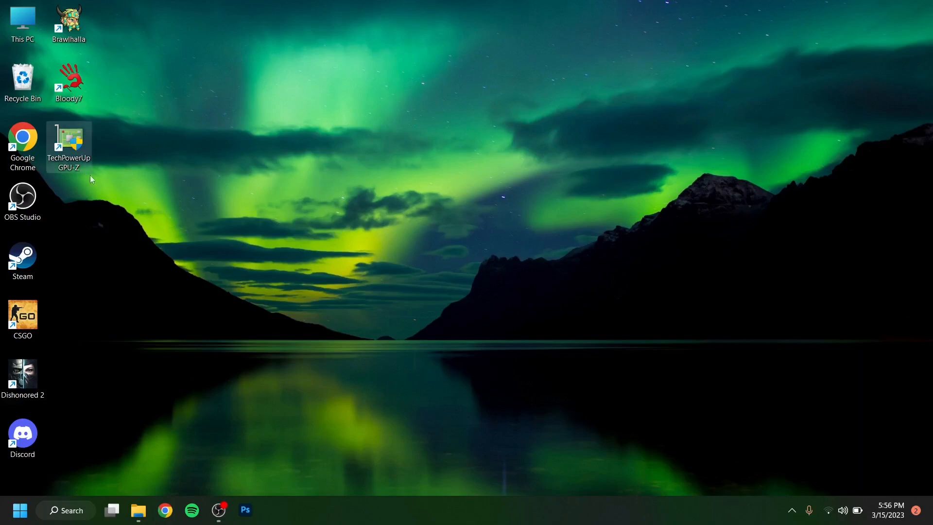
{"action": "mouse_move", "coordinate": [74, 173]}
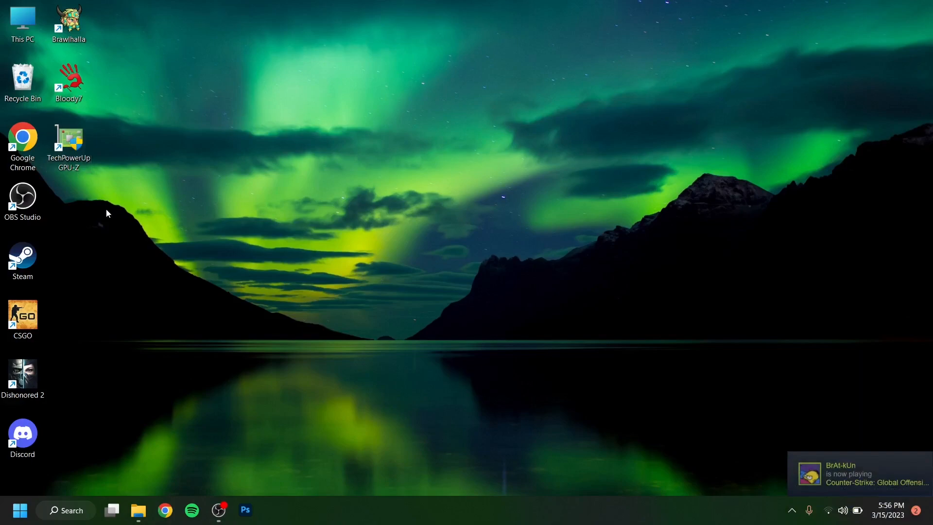
Launch GPU-Z from its desktop shortcut to view the Intel Iris Xe Graphics card details
{"action": "double_click", "coordinate": [69, 142]}
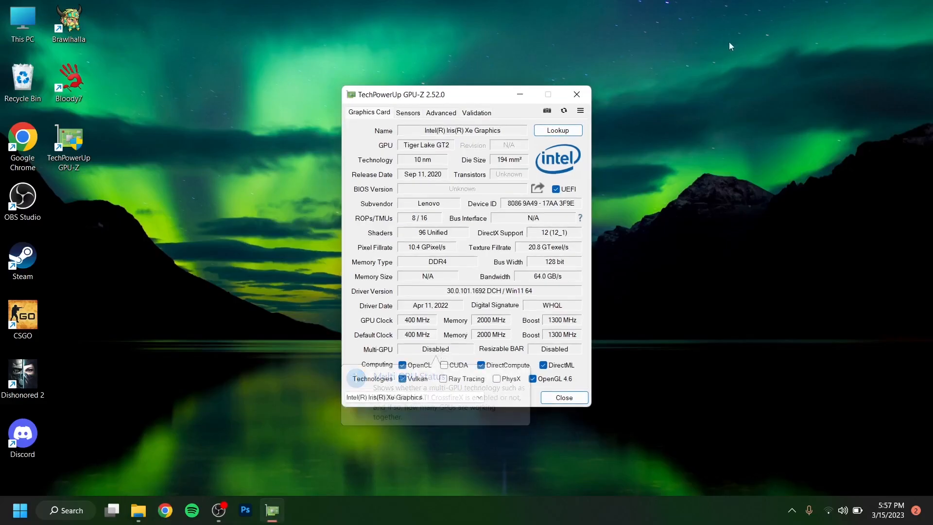
{"action": "mouse_move", "coordinate": [442, 140]}
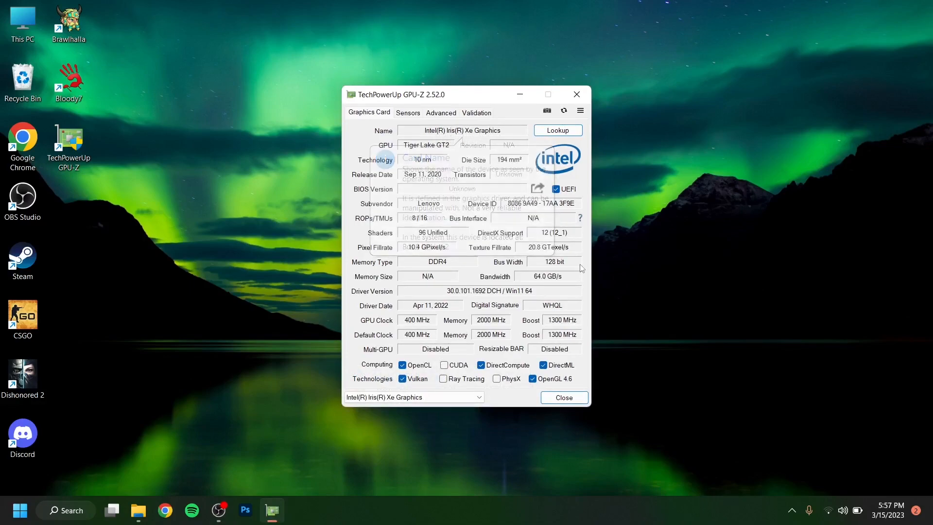
{"action": "mouse_move", "coordinate": [447, 301]}
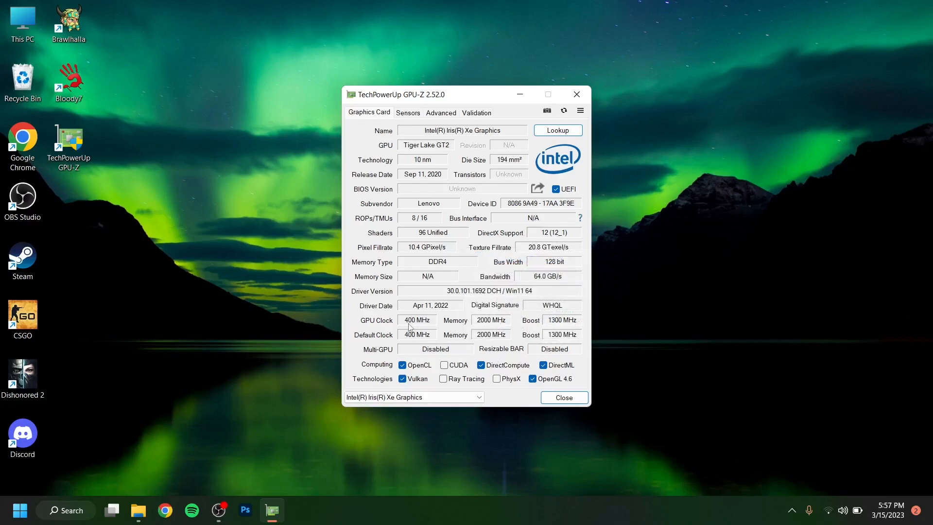
{"action": "mouse_move", "coordinate": [410, 327]}
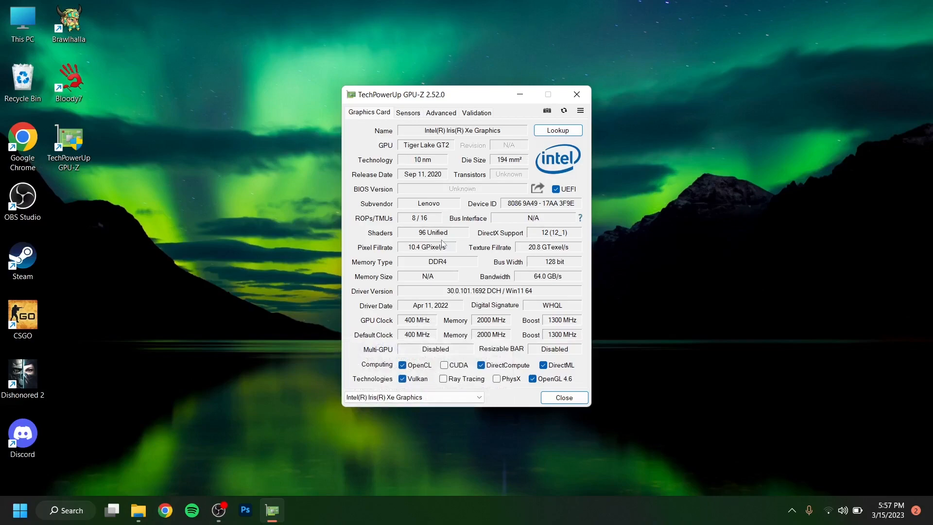
{"action": "mouse_move", "coordinate": [531, 112]}
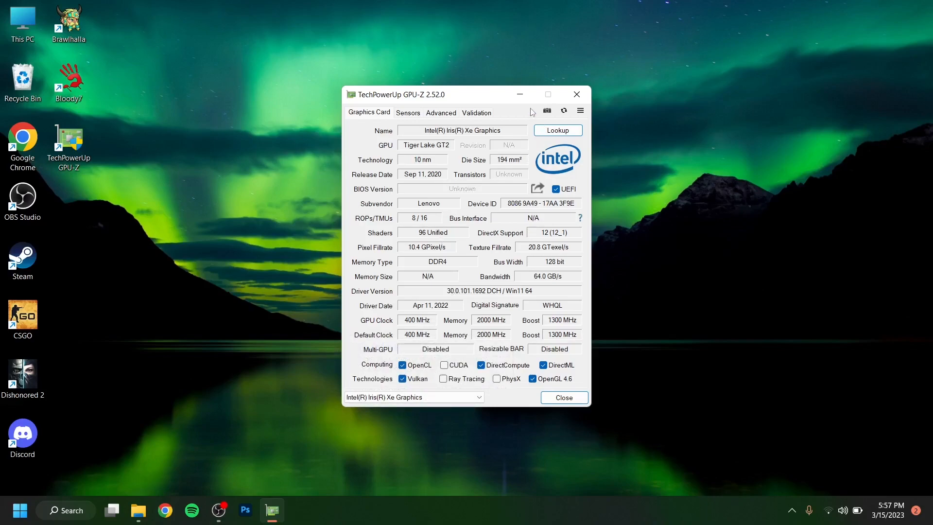
Close the GPU-Z window and double-click This PC on the desktop
{"action": "left_click", "coordinate": [562, 397]}
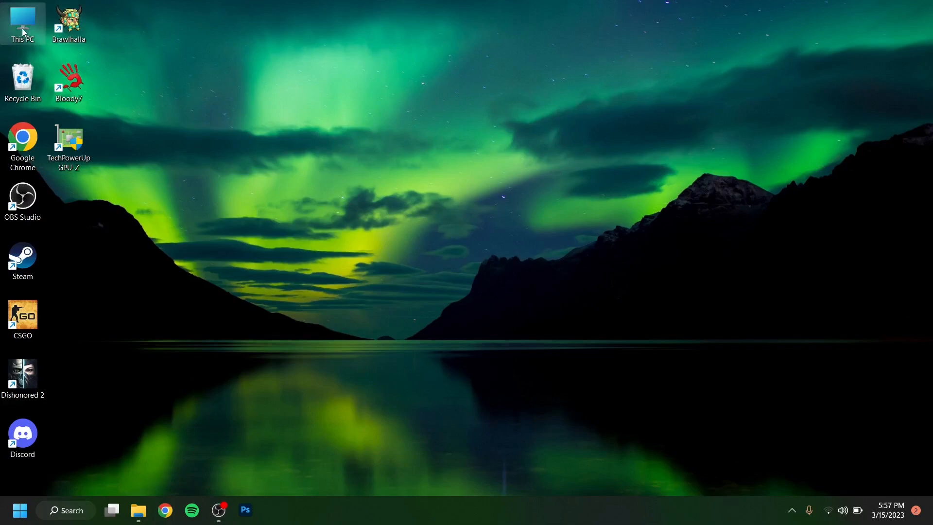
{"action": "double_click", "coordinate": [22, 20]}
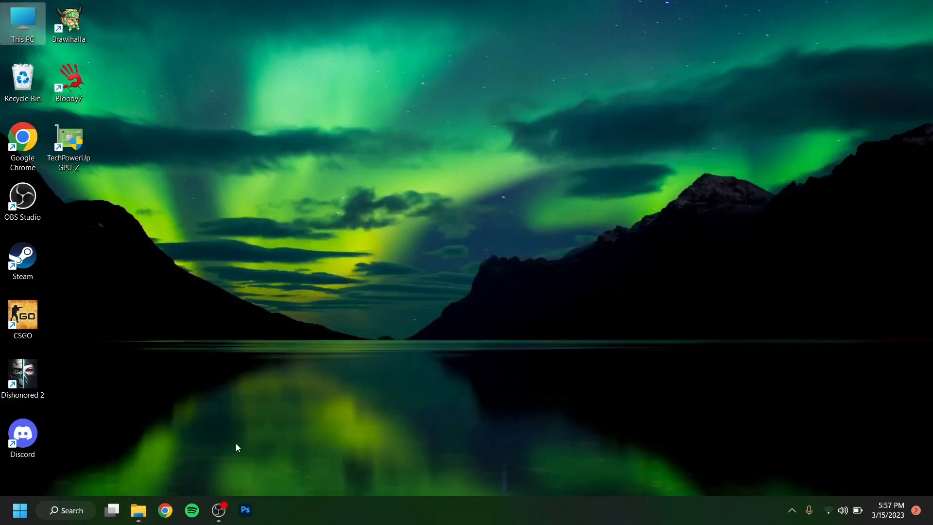
Open Task Manager's Performance view for GPU 0, showing 0.3/3.9 GB shared memory
{"action": "right_click", "coordinate": [19, 510]}
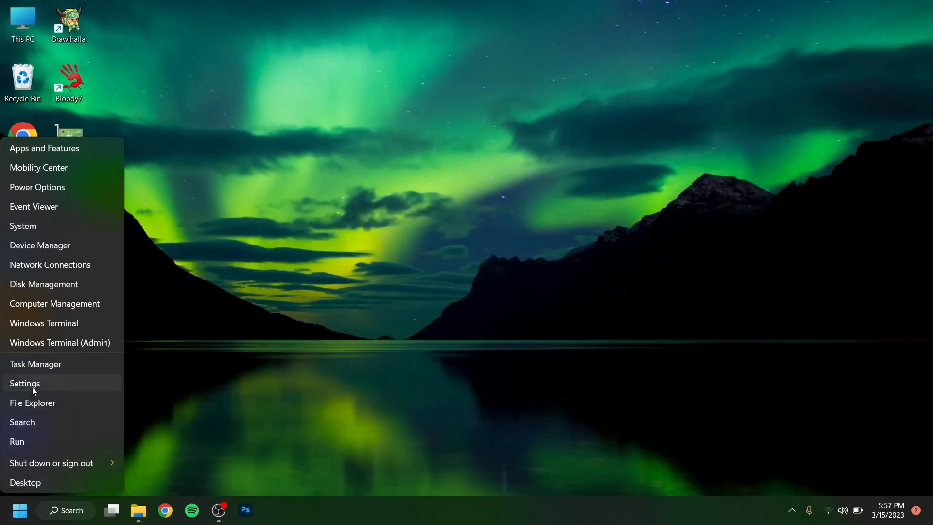
{"action": "left_click", "coordinate": [35, 363]}
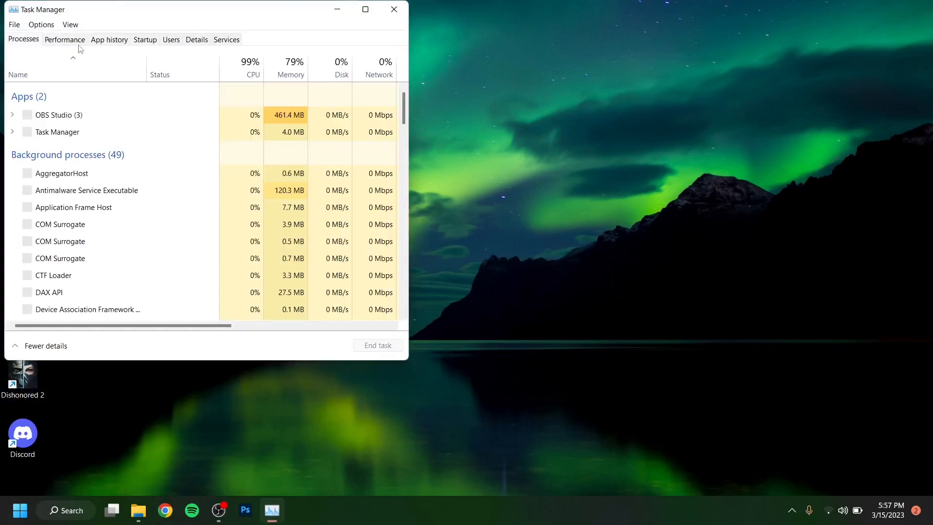
{"action": "left_click", "coordinate": [64, 39]}
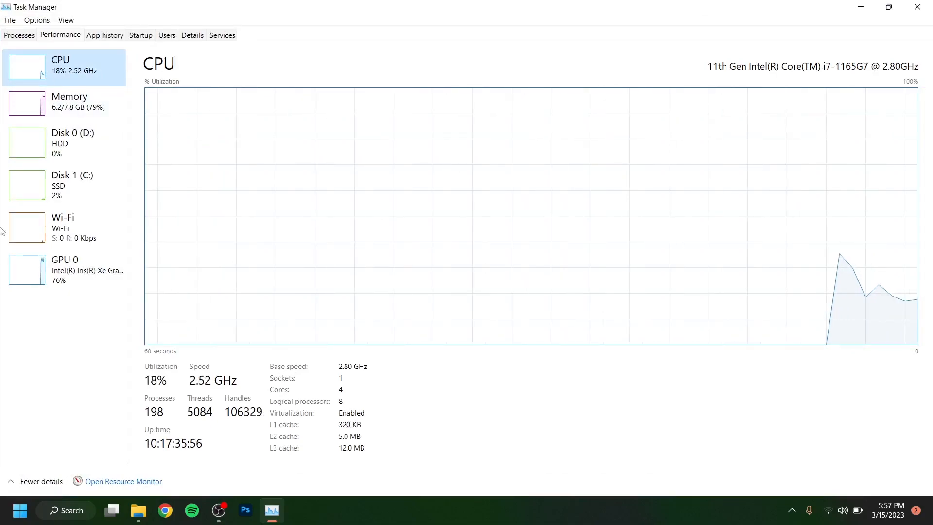
{"action": "left_click", "coordinate": [66, 268]}
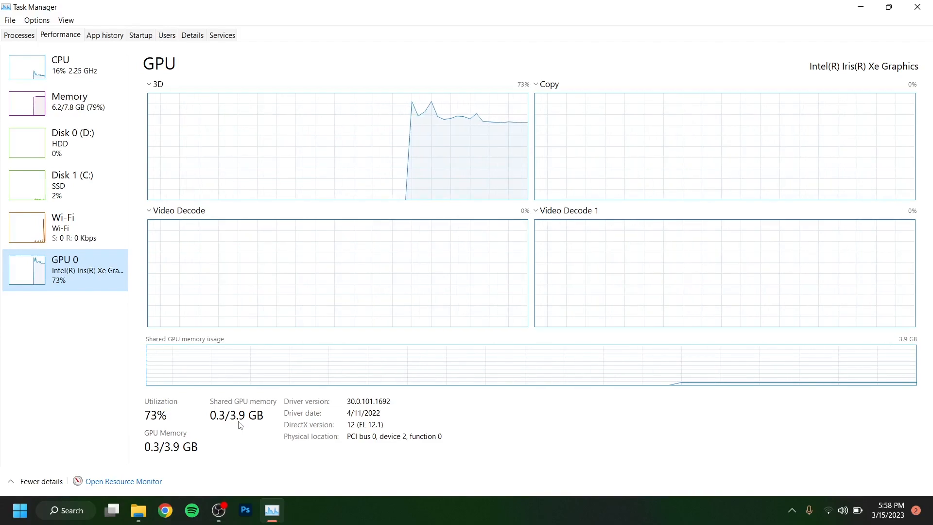
{"action": "mouse_move", "coordinate": [861, 4]}
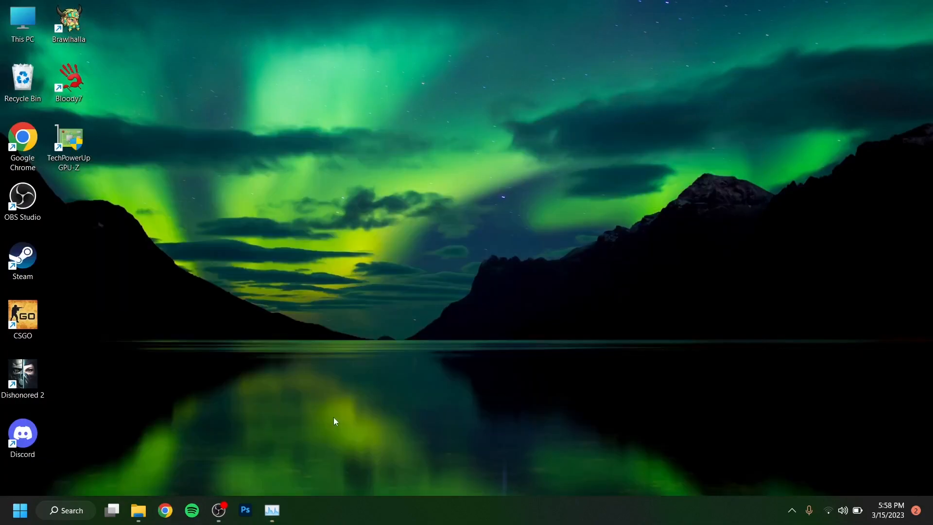
Relaunch GPU-Z to show the Intel Iris Xe Graphics (Tiger Lake GT2) card details
{"action": "double_click", "coordinate": [69, 143]}
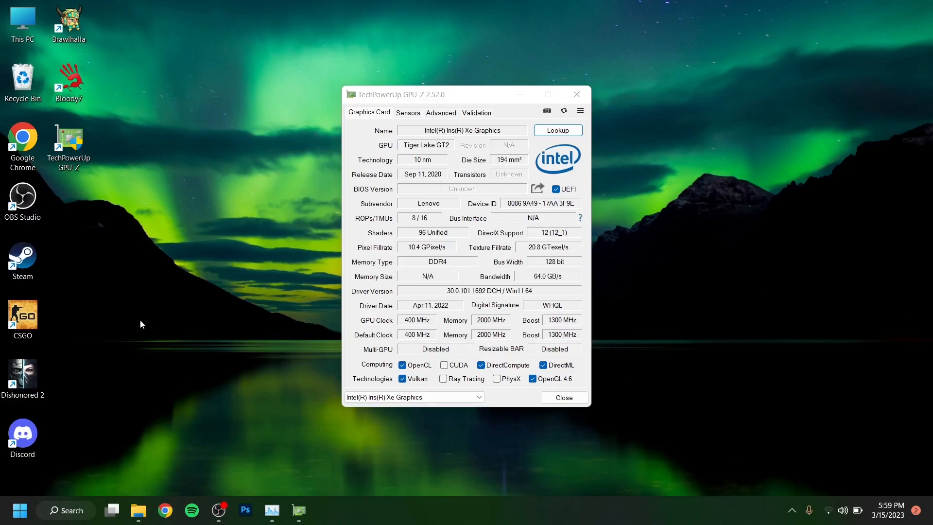
{"action": "mouse_move", "coordinate": [254, 336]}
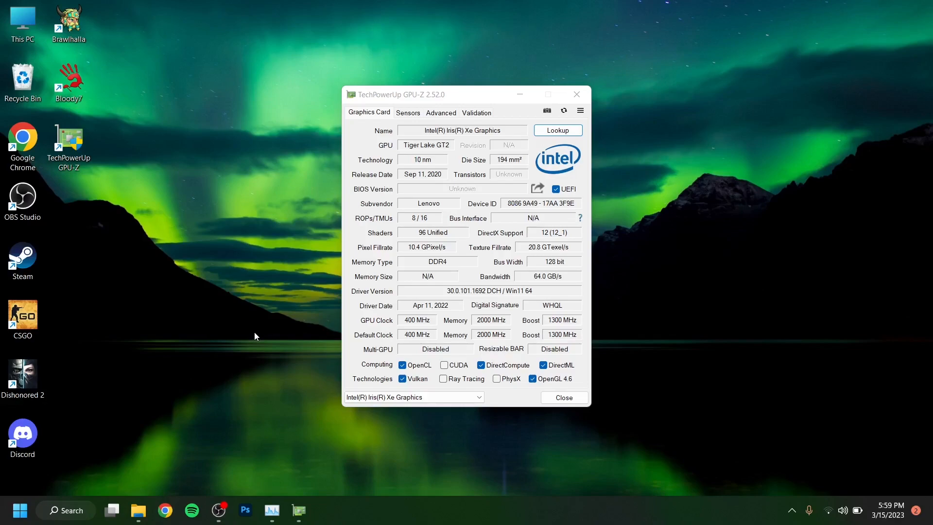
{"action": "mouse_move", "coordinate": [482, 93]}
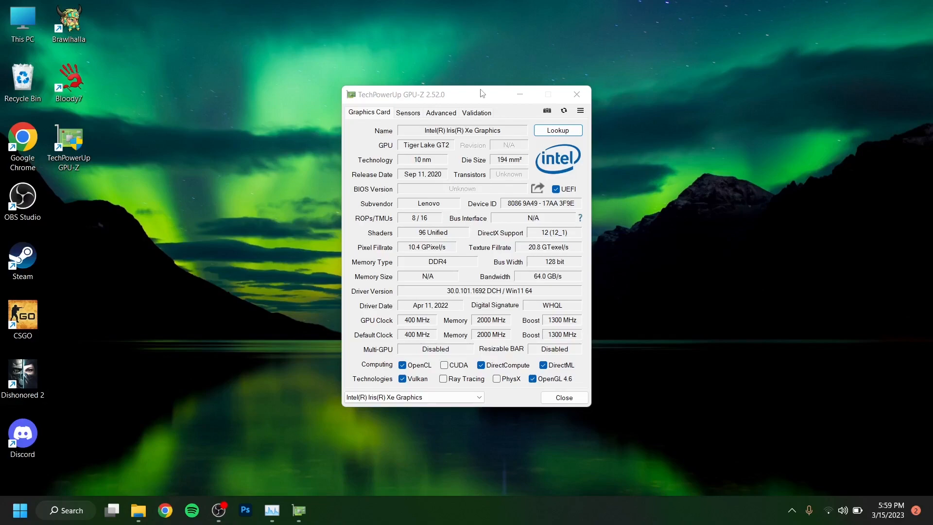
{"action": "mouse_move", "coordinate": [458, 98]}
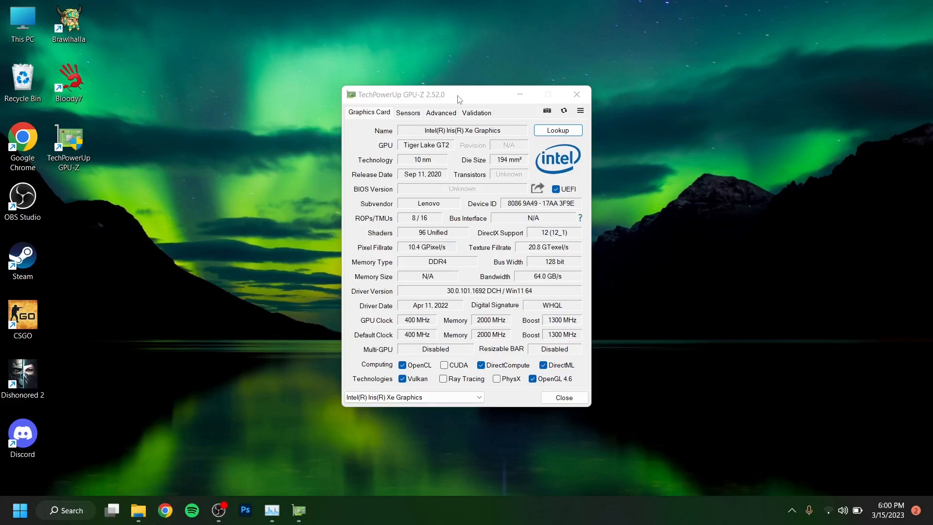
{"action": "mouse_move", "coordinate": [486, 104]}
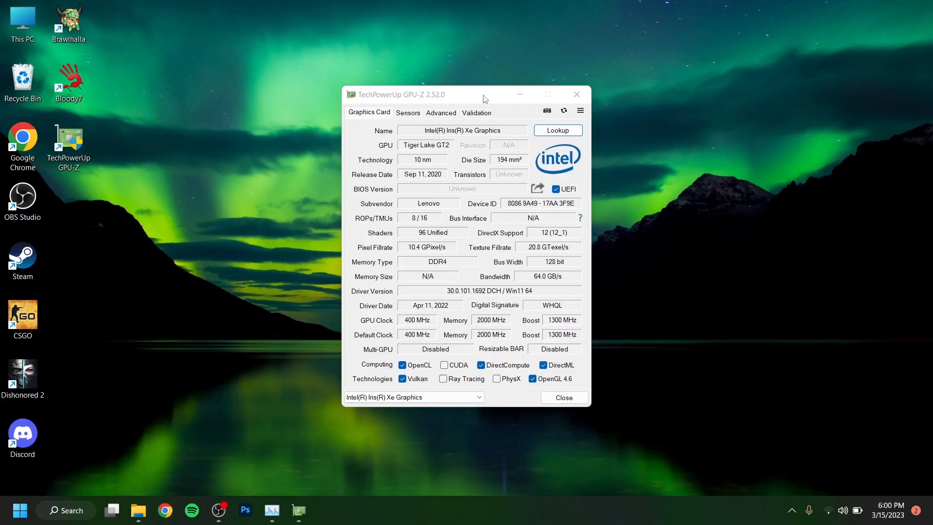
{"action": "mouse_move", "coordinate": [483, 98]}
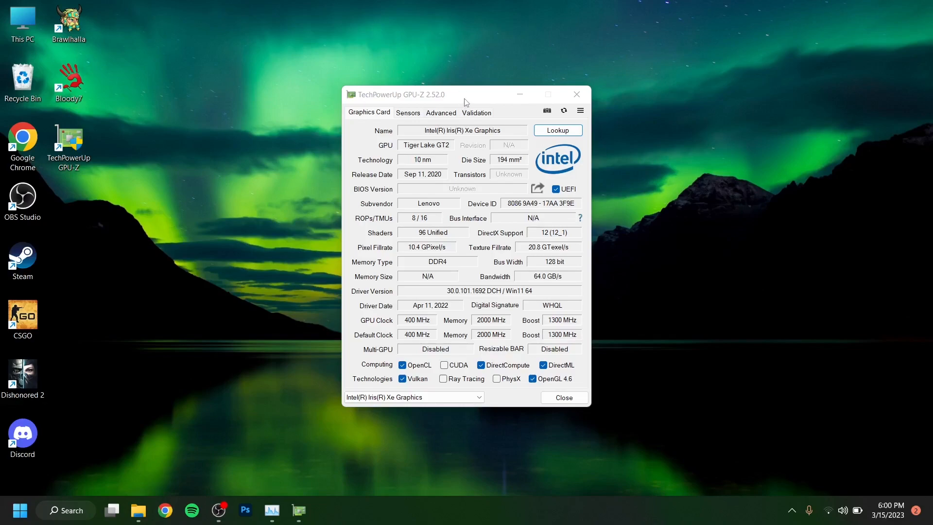
{"action": "mouse_move", "coordinate": [257, 202]}
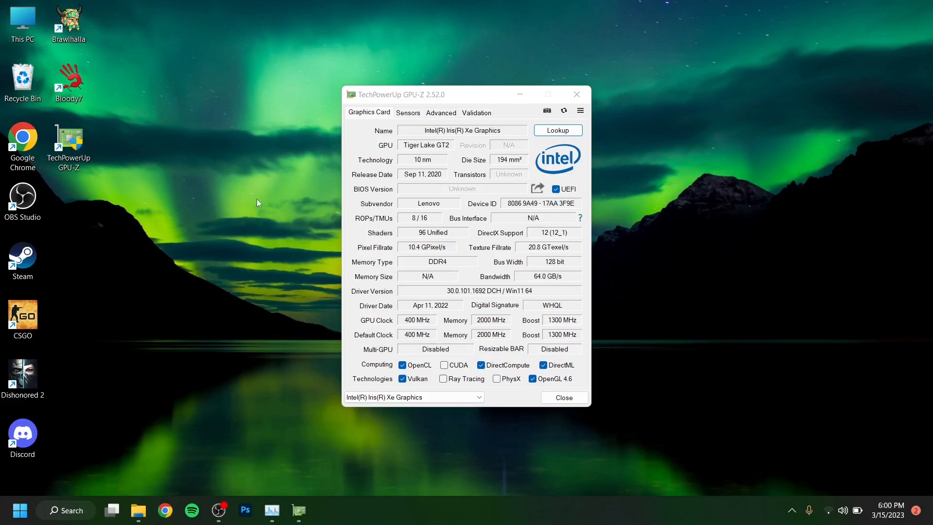
{"action": "mouse_move", "coordinate": [476, 93]}
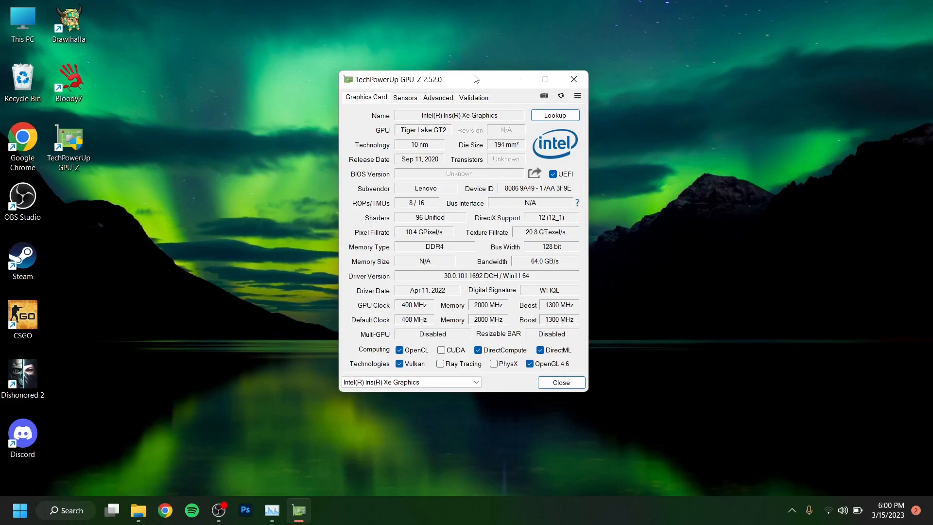
{"action": "mouse_move", "coordinate": [84, 390]}
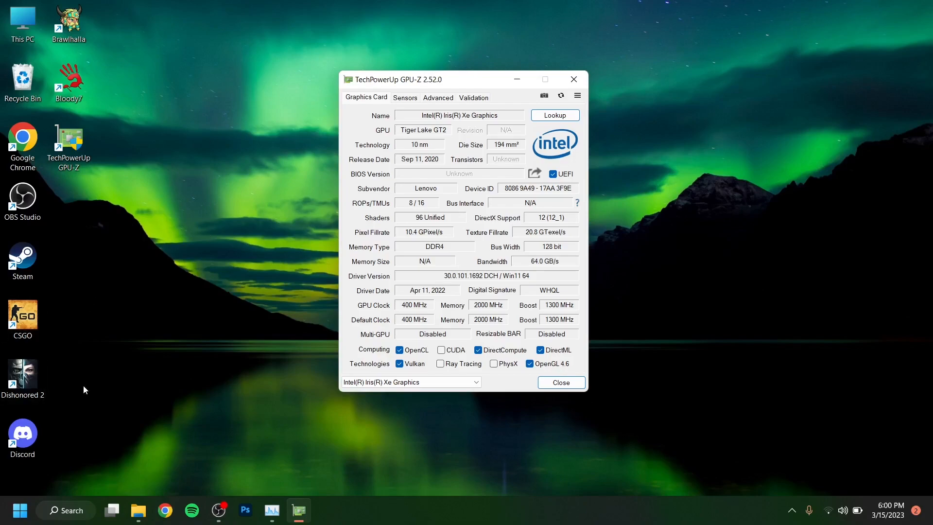
{"action": "mouse_move", "coordinate": [283, 334]}
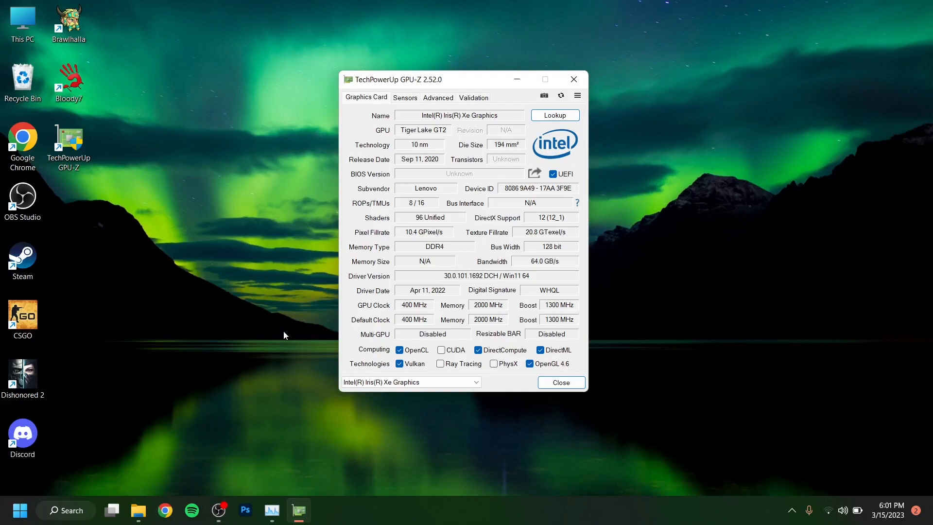
{"action": "mouse_move", "coordinate": [556, 401]}
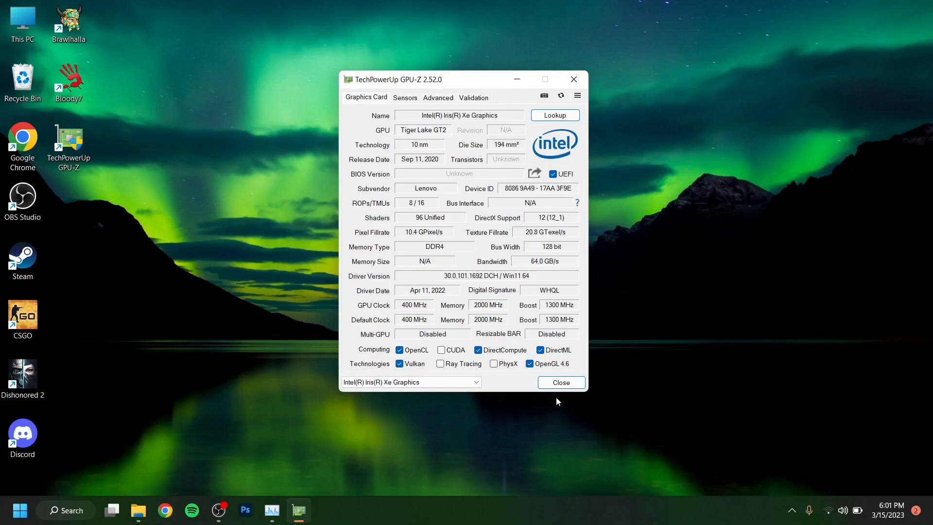